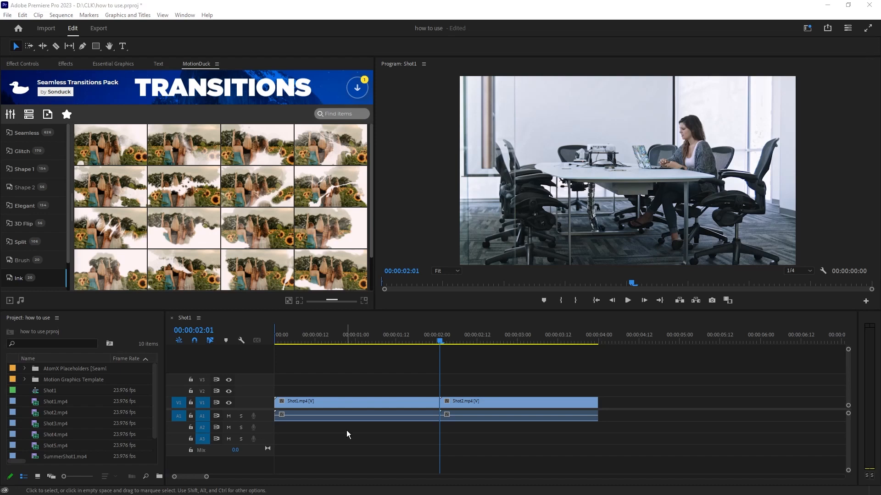
Set Default Media Scaling to Scale to Frame Size and scale the clip to frame size.
left_click(22, 14)
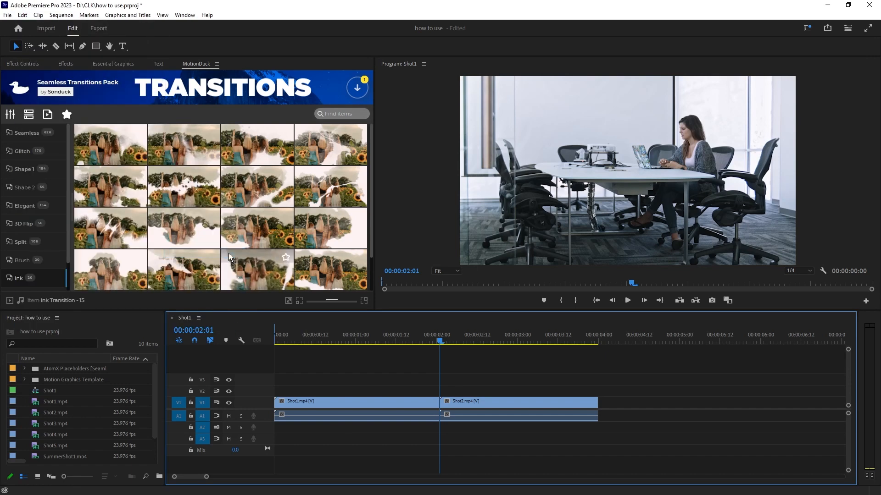
left_click(495, 170)
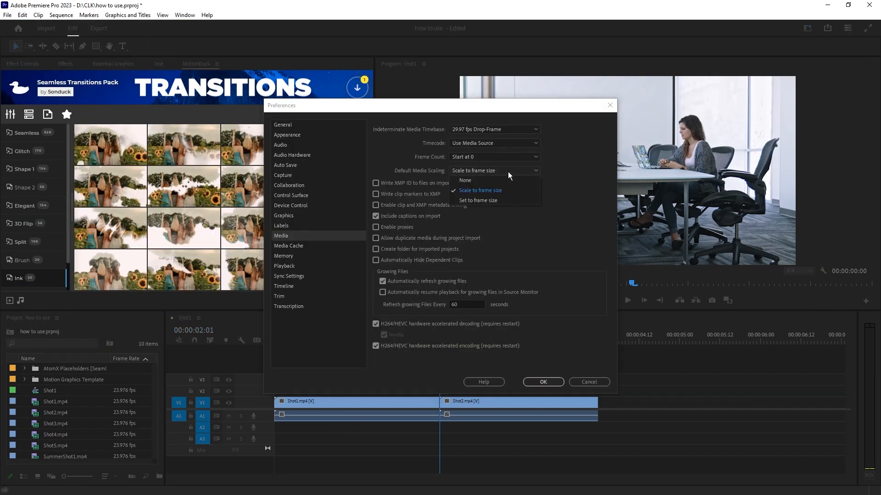
left_click(480, 190)
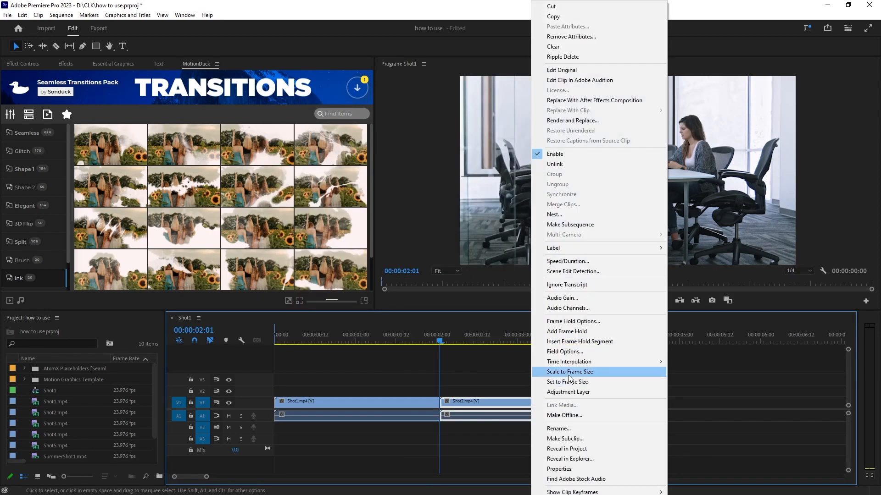
left_click(569, 372)
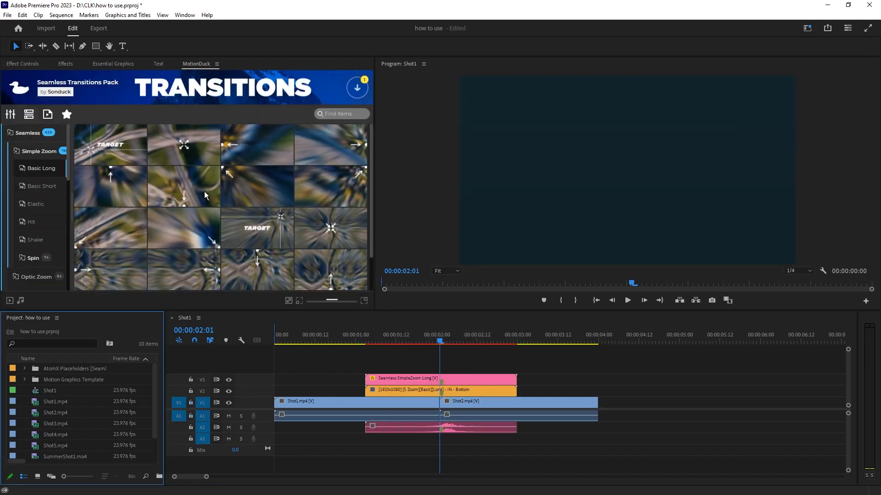
Apply MotionDuck's Seamless Simple Zoom Basic Long transition at the Shot1–Shot2 cut.
left_click(441, 378)
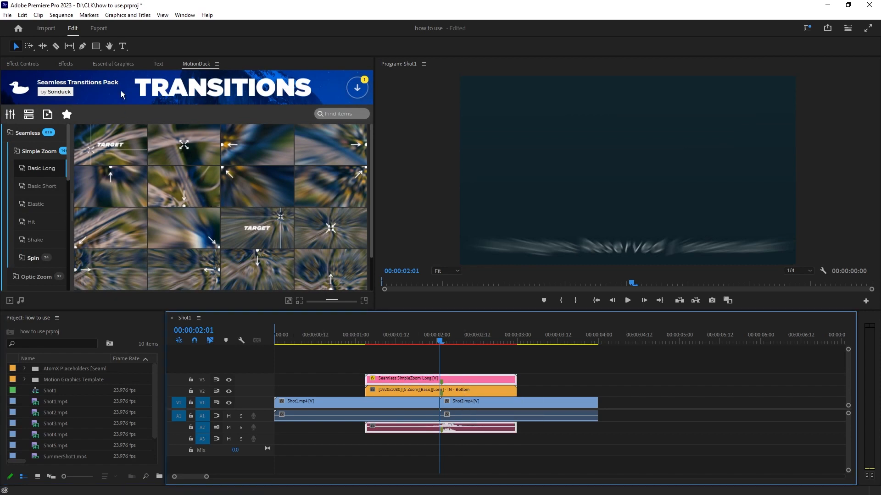
Open the zoom transition in Essential Graphics Edit and select its AtomX placeholder footage.
left_click(112, 64)
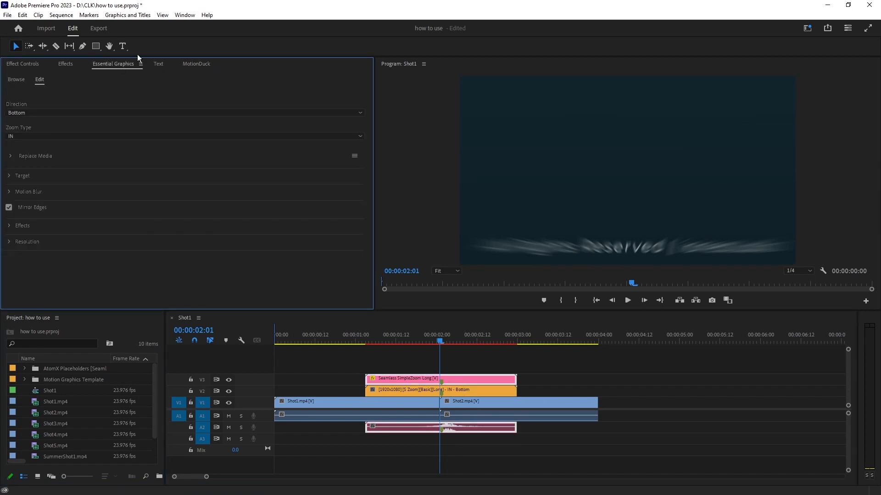
left_click(185, 15)
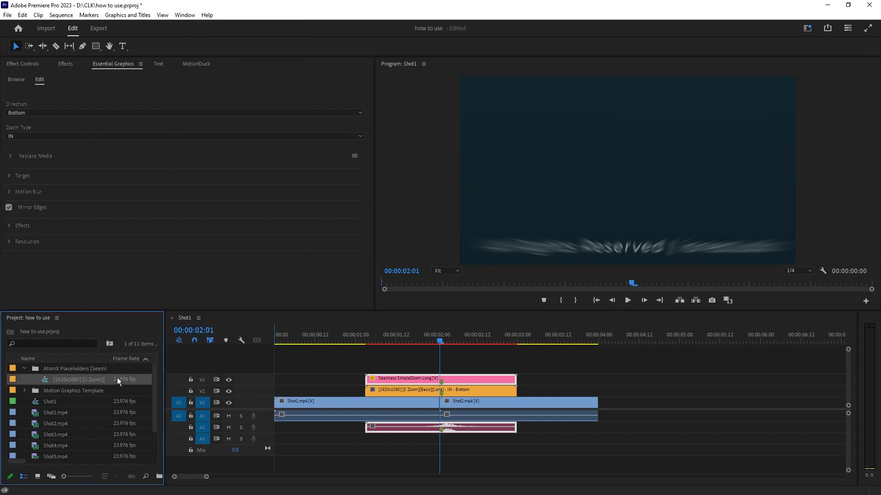
left_click(37, 155)
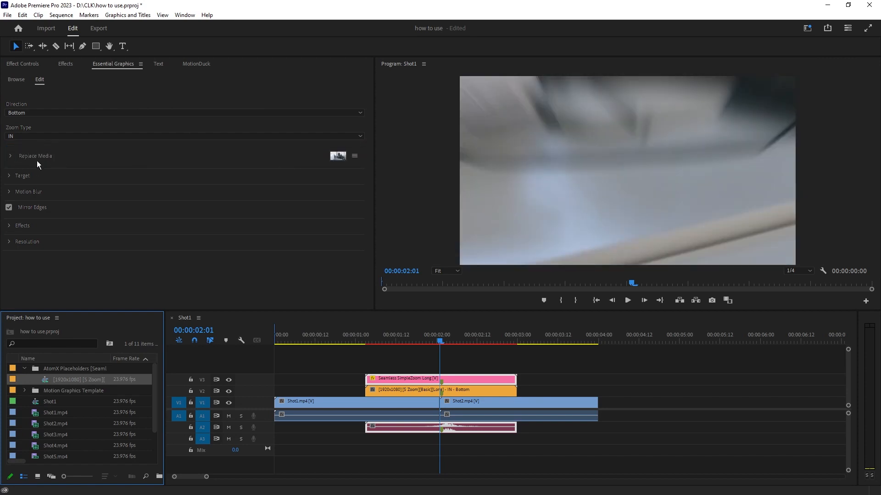
left_click(389, 342)
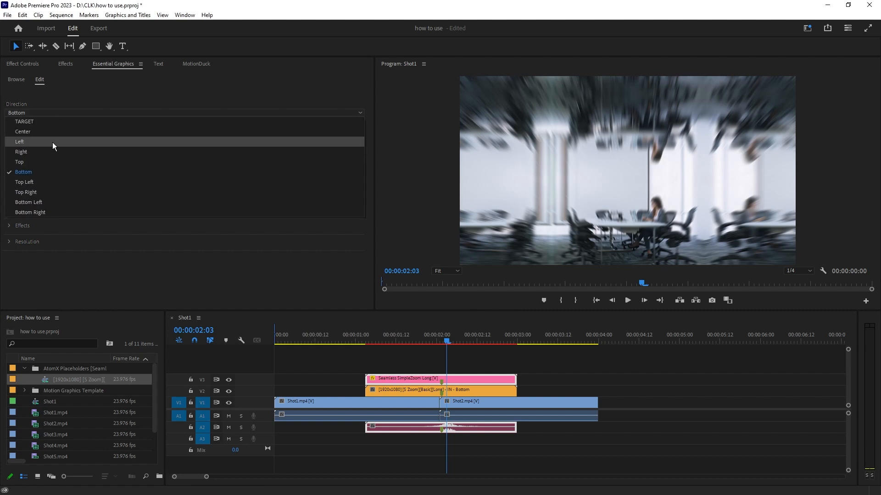
Change the zoom Direction from Bottom to Left and reopen the direction choices.
left_click(20, 141)
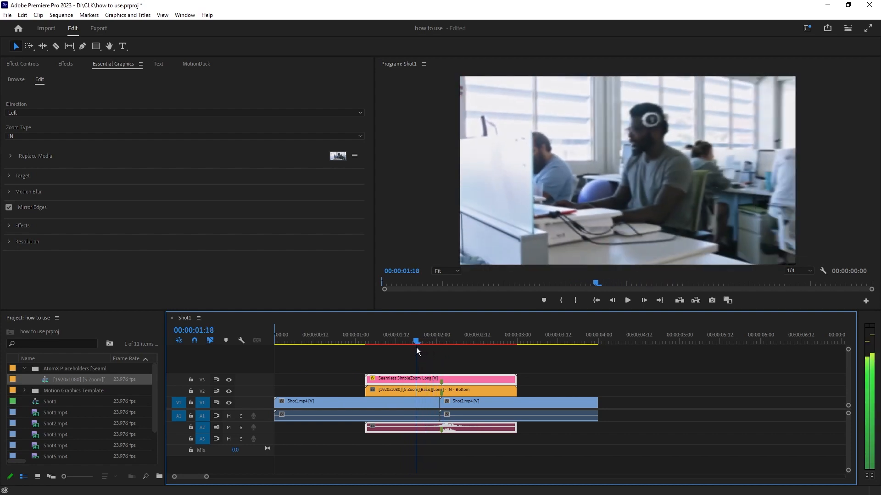
left_click(182, 112)
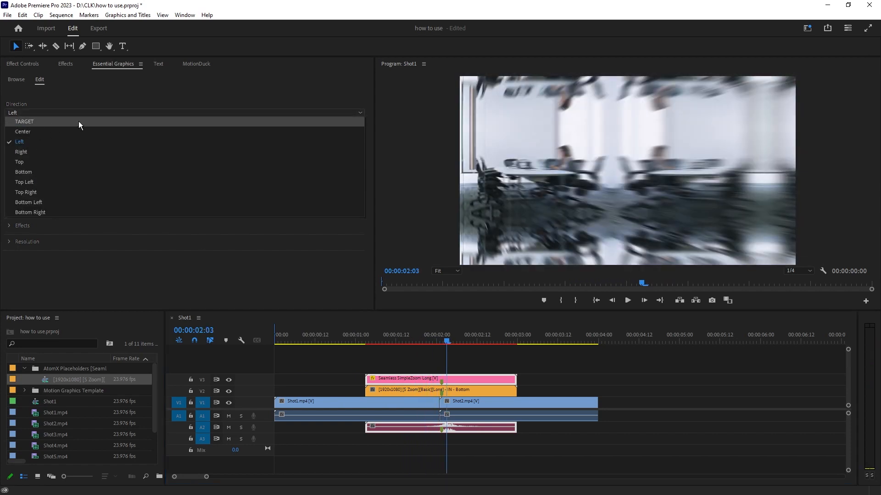
Set the zoom Direction to Target with Target Type 3 and toggle Visual Target.
left_click(24, 121)
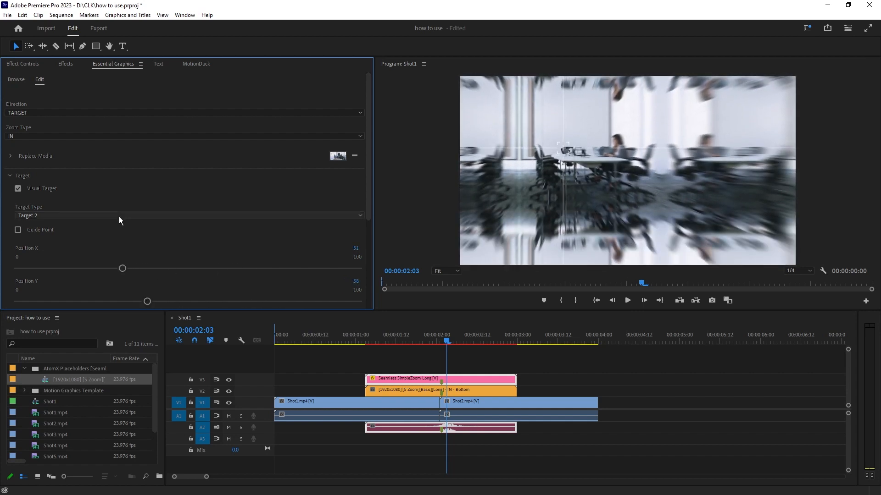
left_click(185, 215)
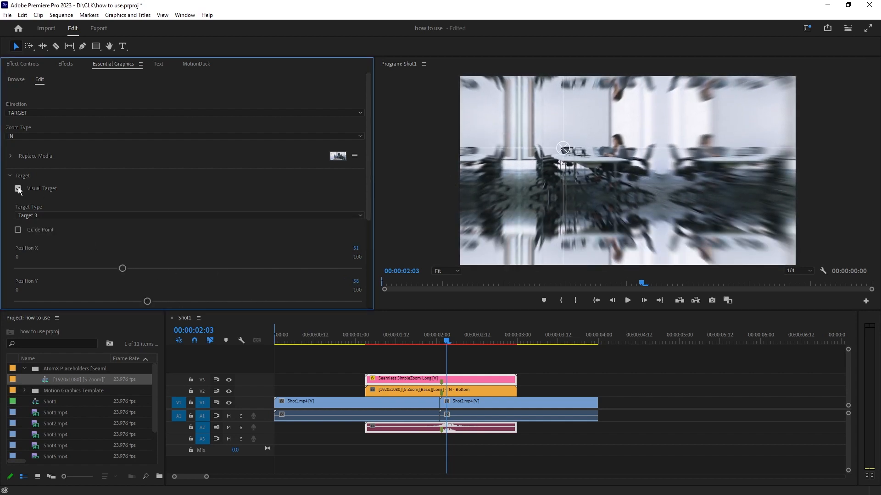
left_click(424, 341)
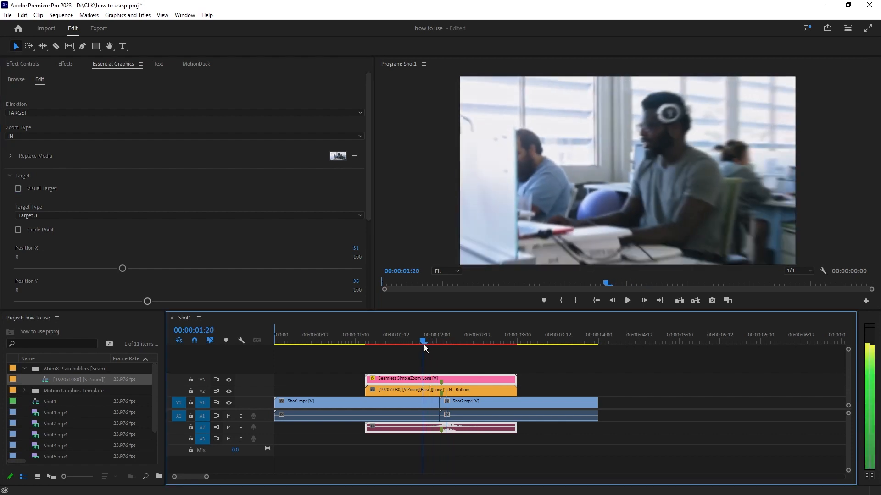
left_click(18, 188)
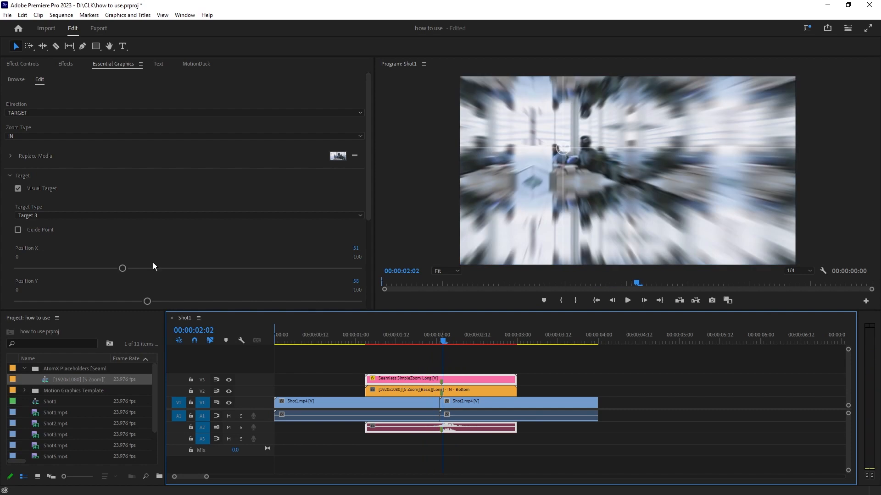
left_click(10, 175)
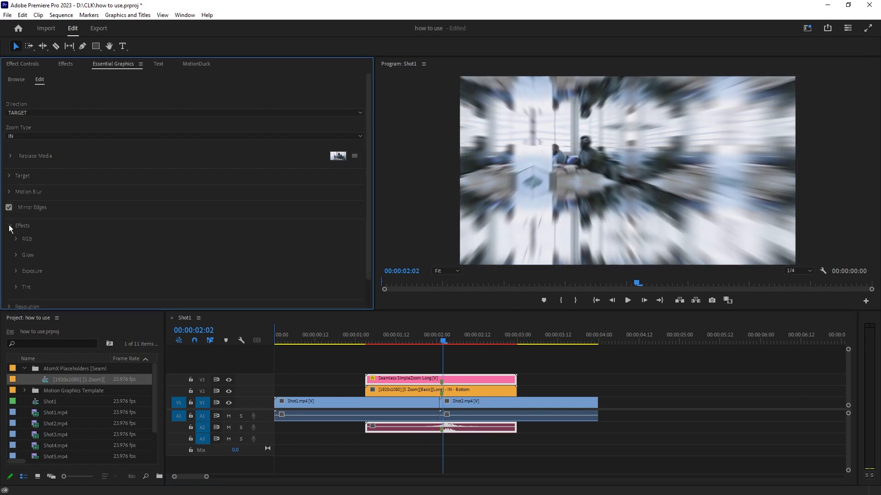
Expand the zoom transition's Effects group in Essential Graphics.
left_click(16, 239)
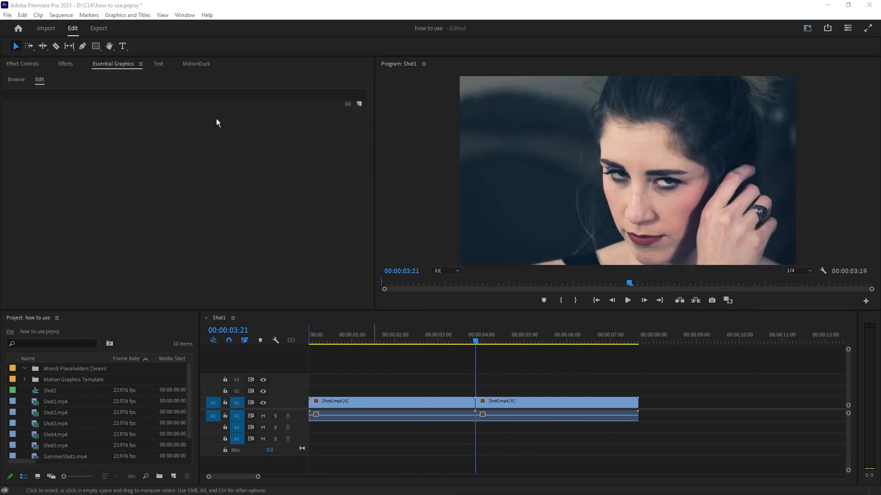
Apply an Ink transition from MotionDuck's Ink category and select its placeholder footage.
left_click(196, 63)
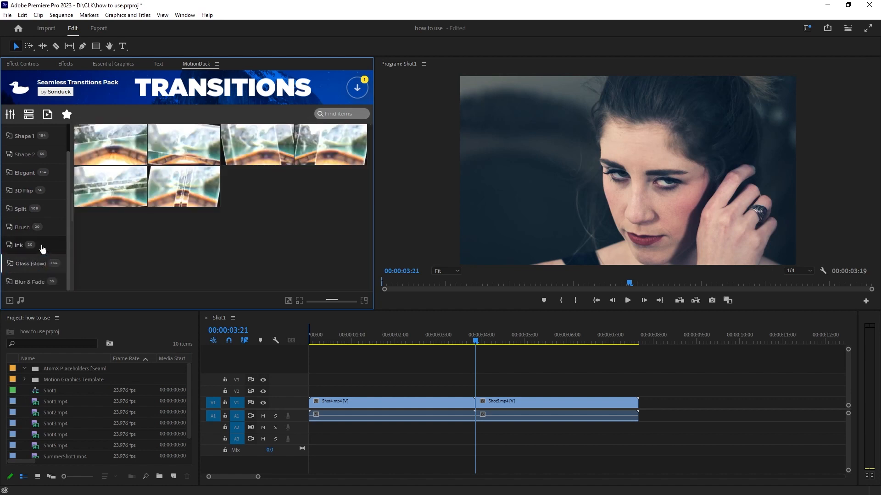
left_click(22, 245)
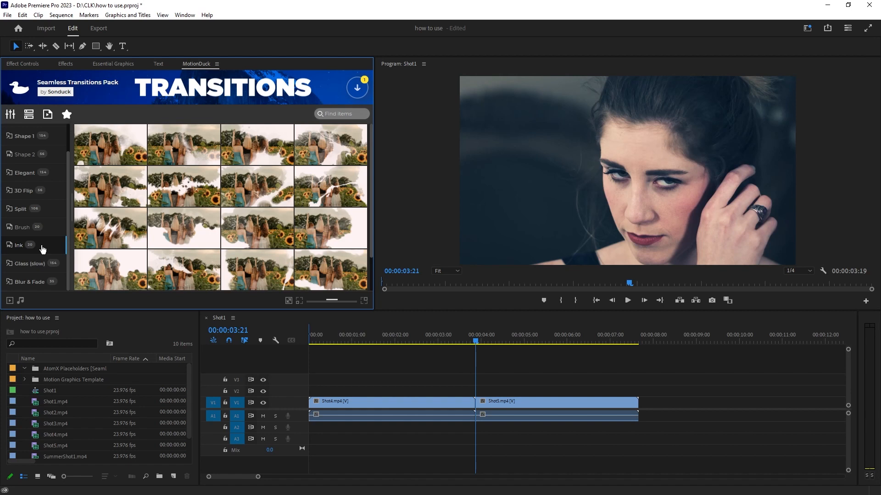
mouse_move(474, 412)
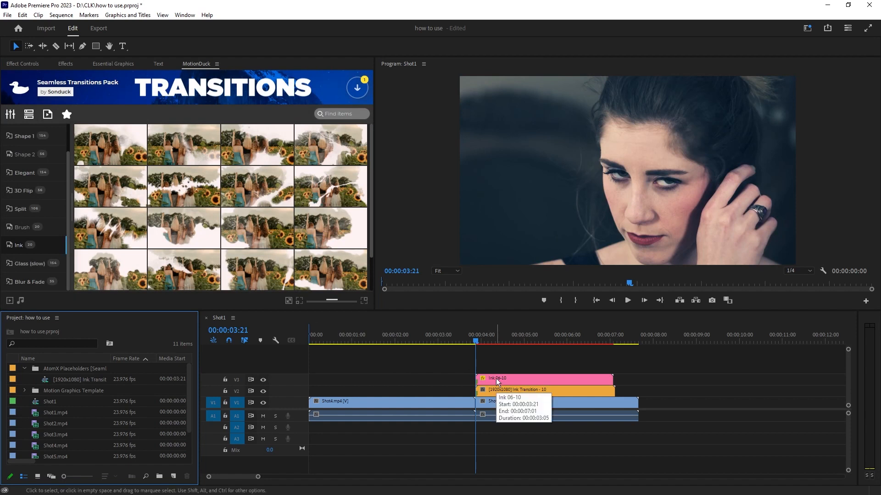
left_click(113, 63)
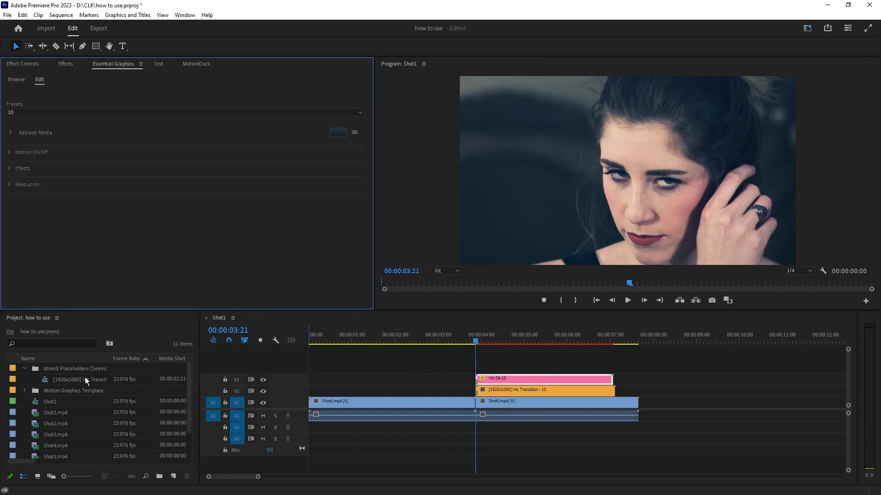
left_click(78, 379)
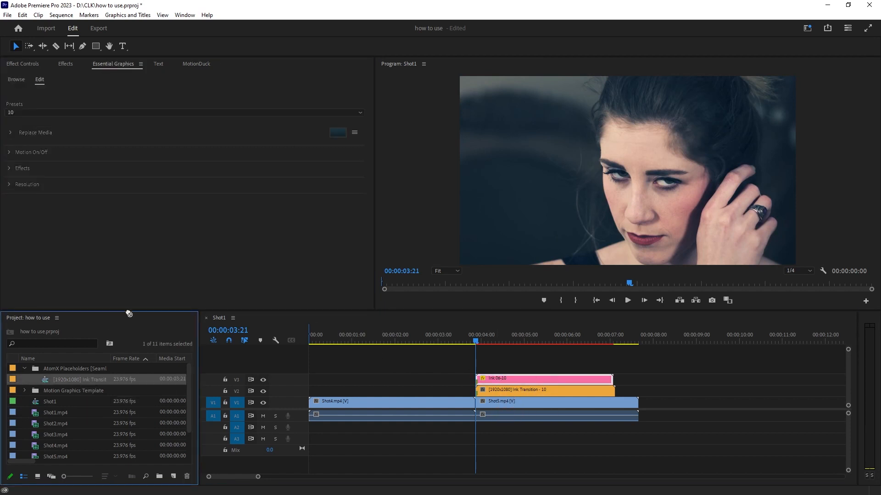
mouse_move(118, 139)
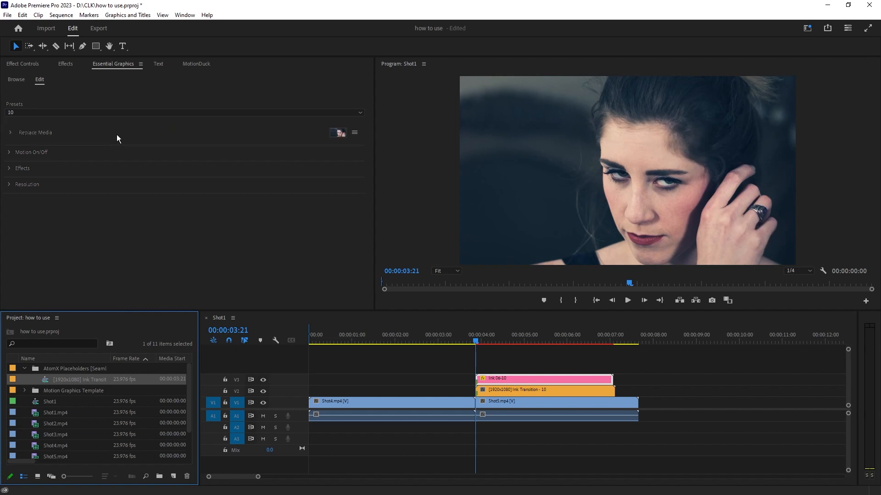
mouse_move(242, 259)
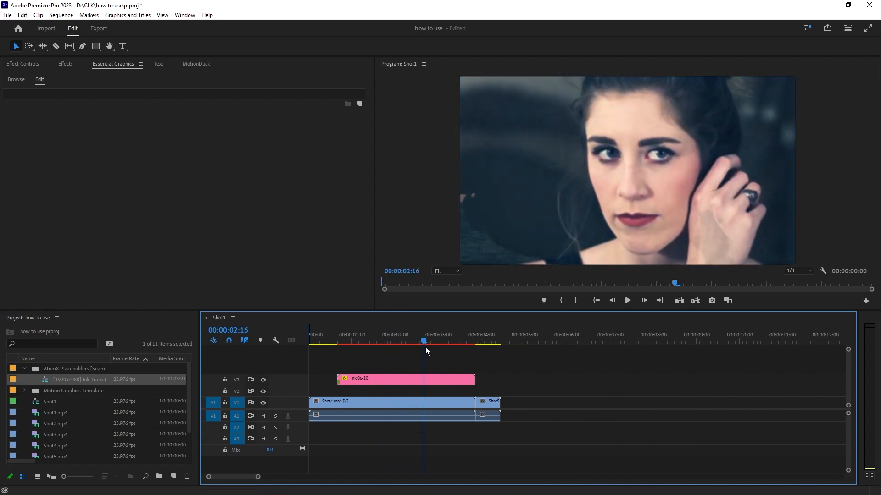
Select the Ink 06-10 overlay and expand its Effects options in Essential Graphics.
left_click(441, 341)
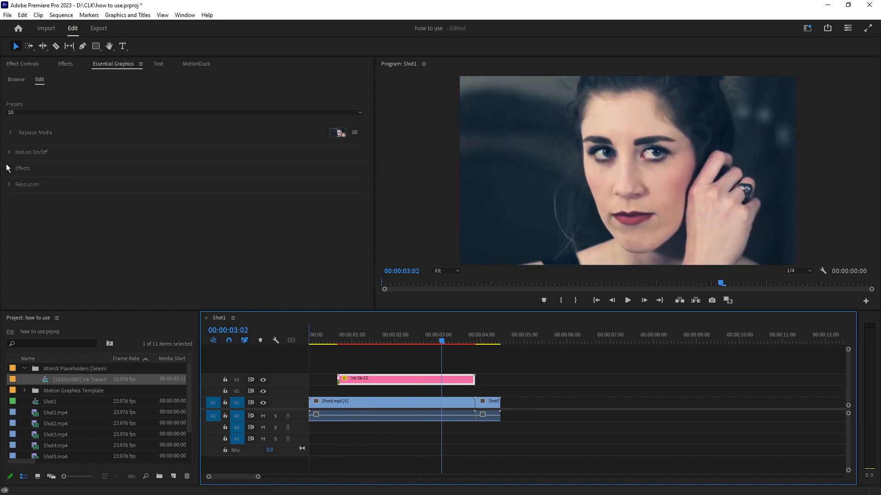
left_click(9, 168)
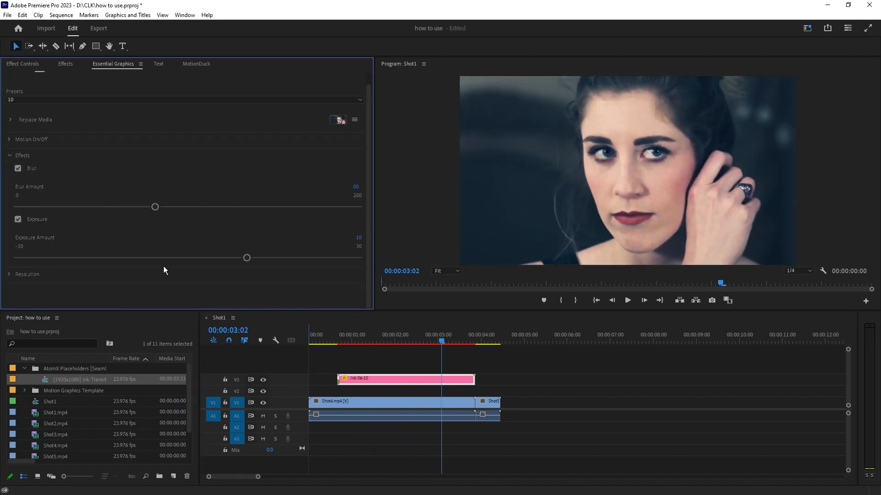